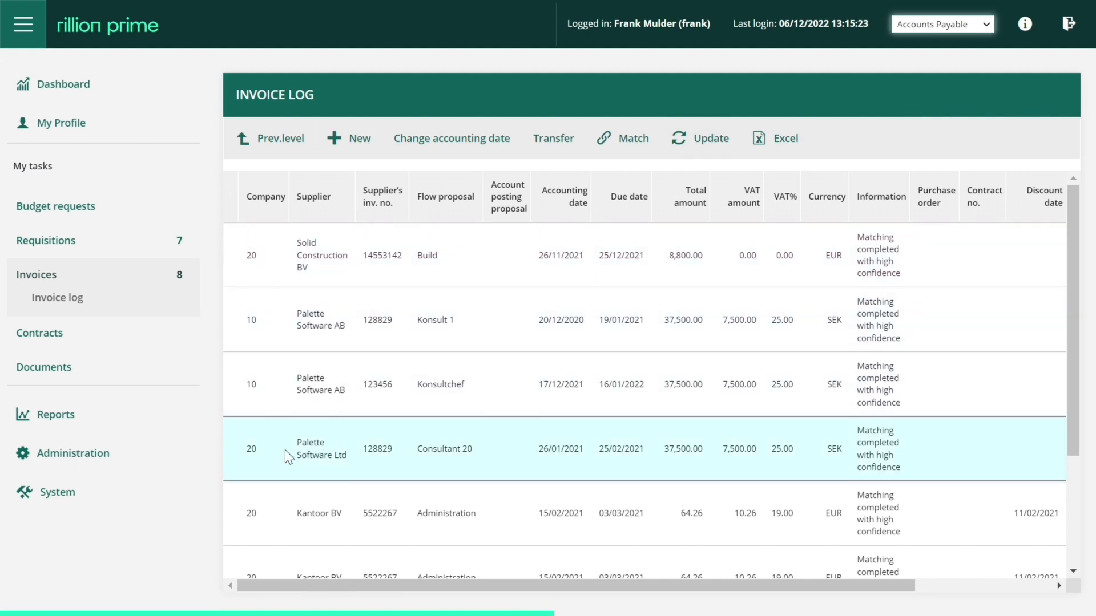
mouse_move(284, 457)
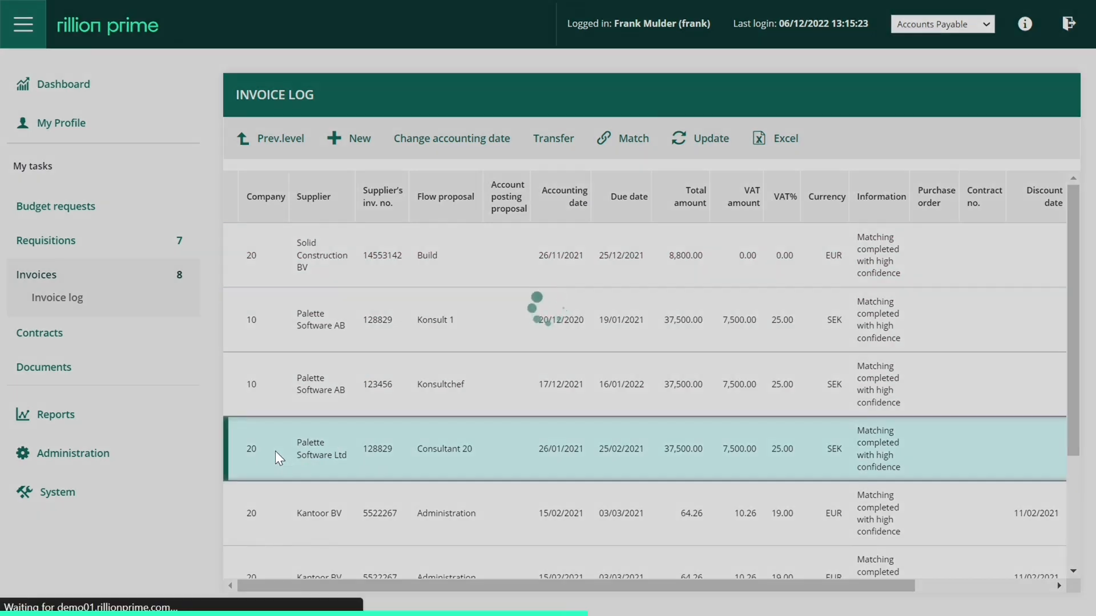
Open the Palette Software Ltd invoice 128829 (Consultant 20) from the Invoice log.
double_click(444, 448)
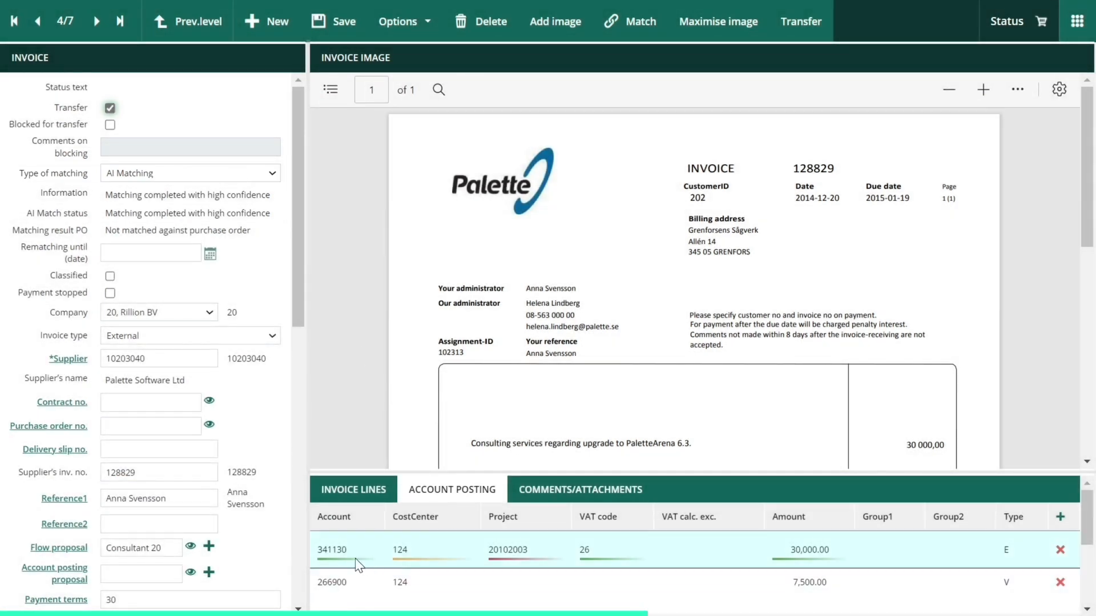
mouse_move(534, 573)
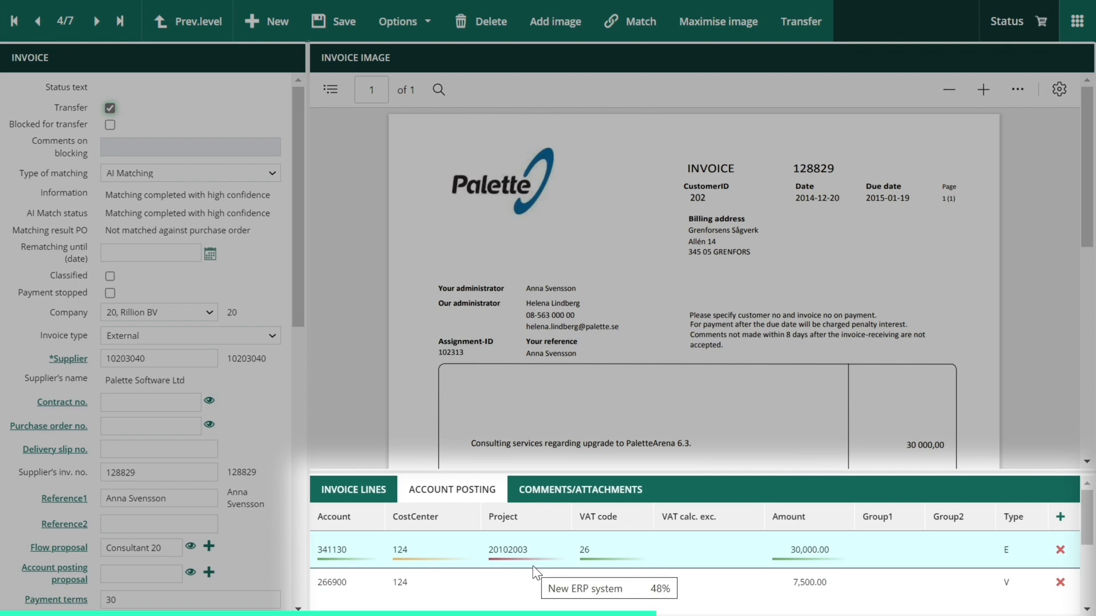
mouse_move(589, 581)
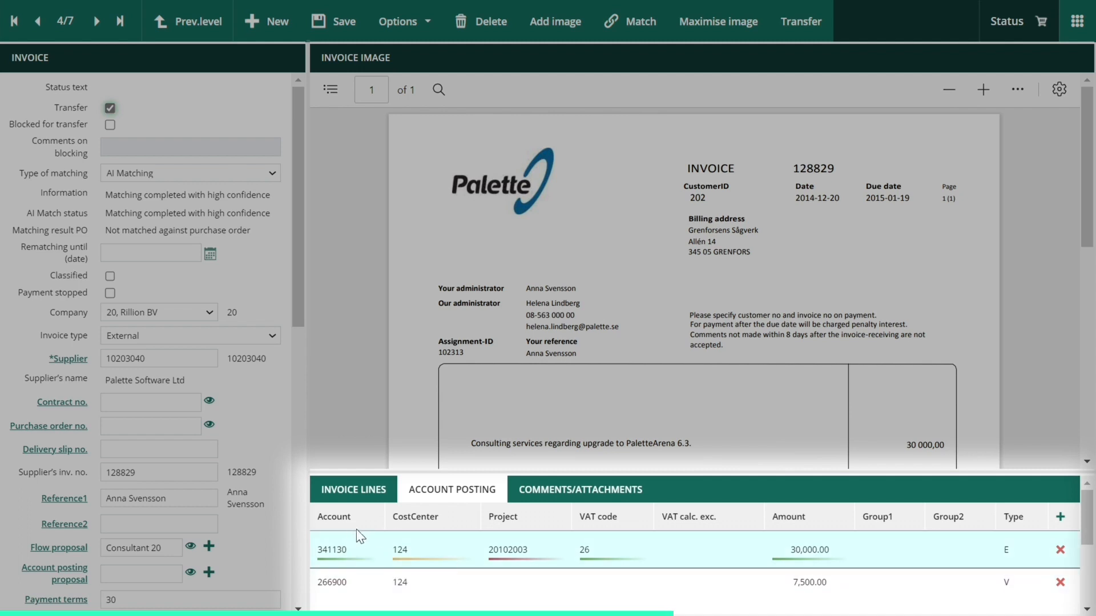
mouse_move(621, 579)
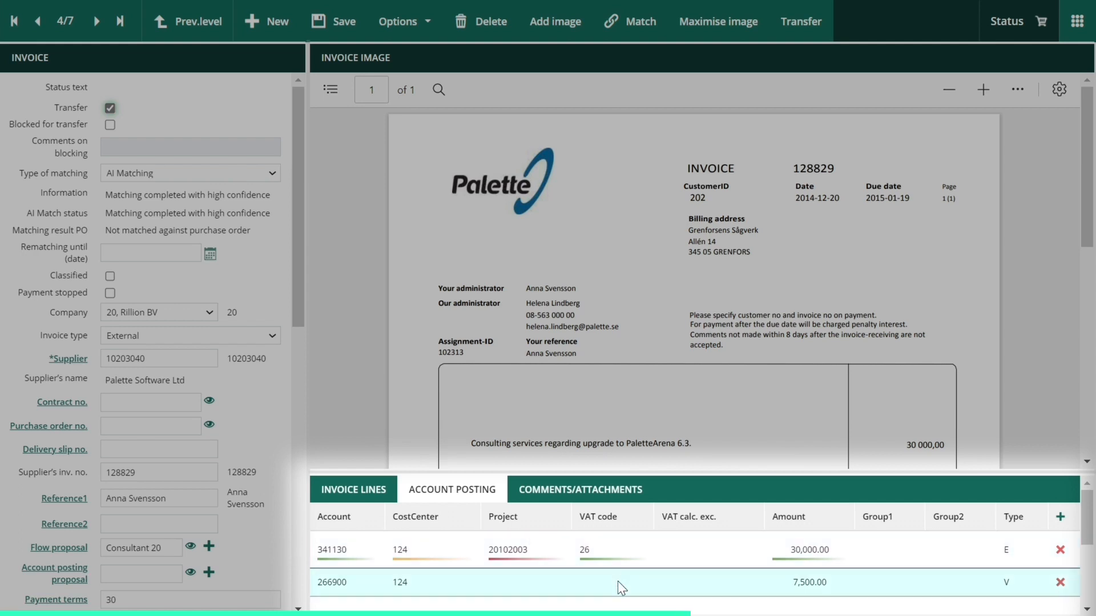
mouse_move(351, 556)
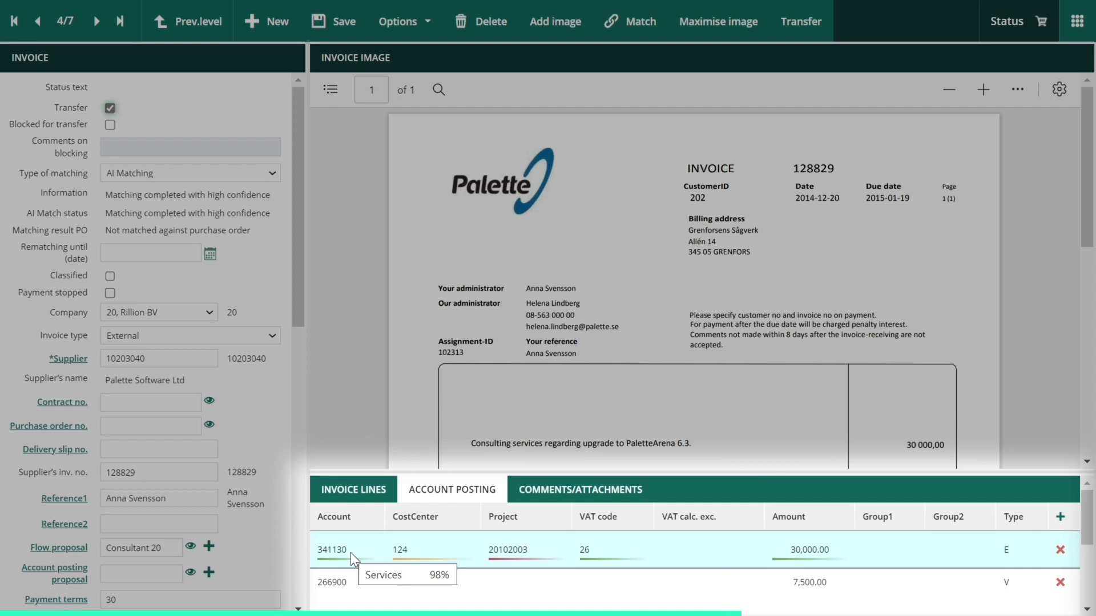
mouse_move(399, 546)
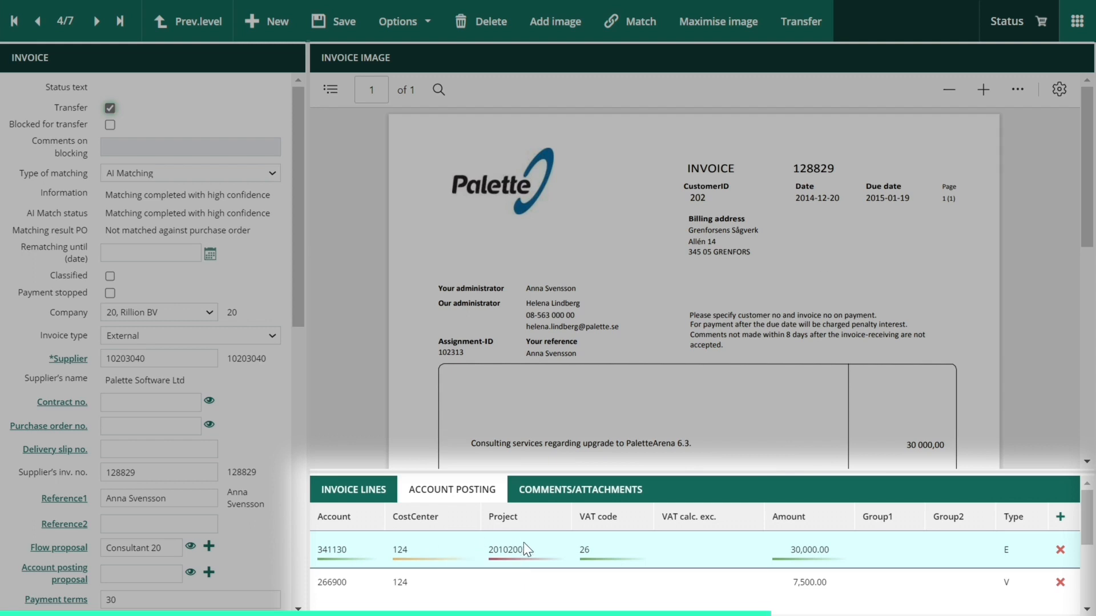
mouse_move(525, 546)
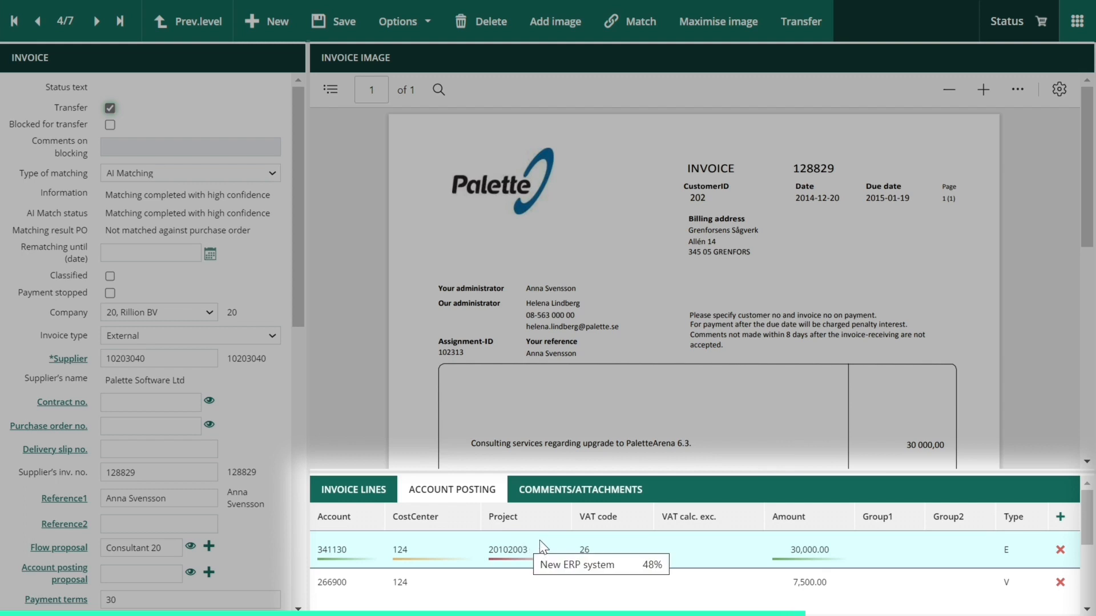
mouse_move(495, 593)
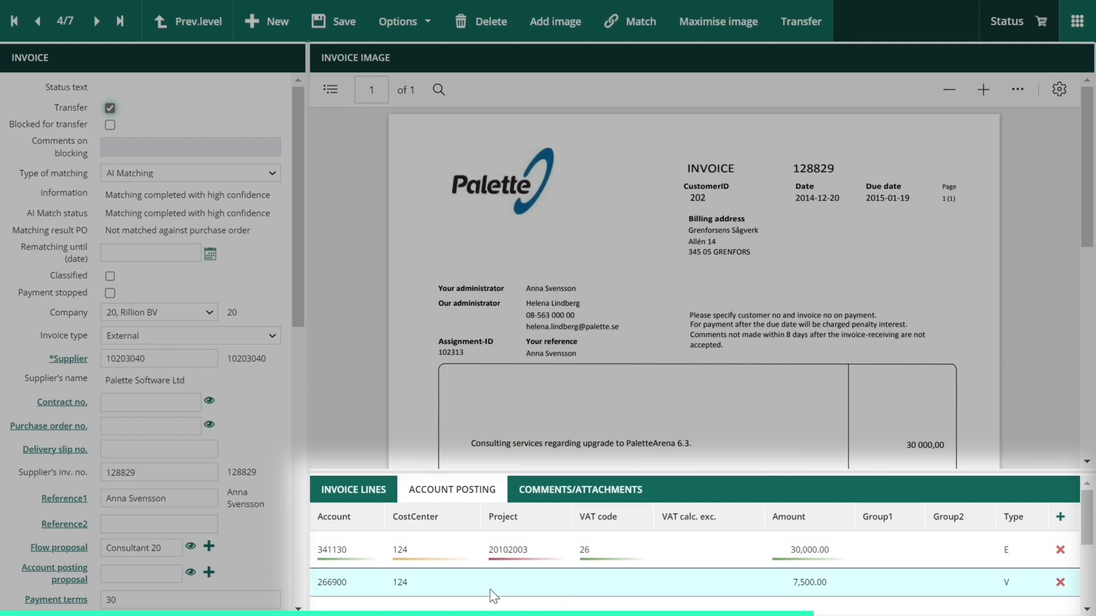
mouse_move(511, 590)
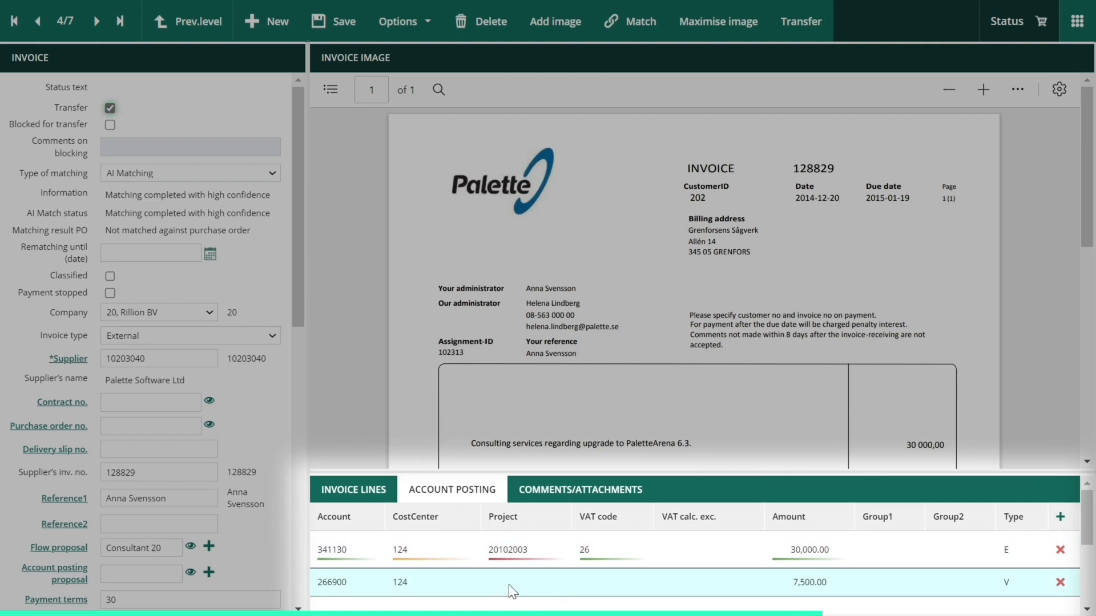
mouse_move(521, 589)
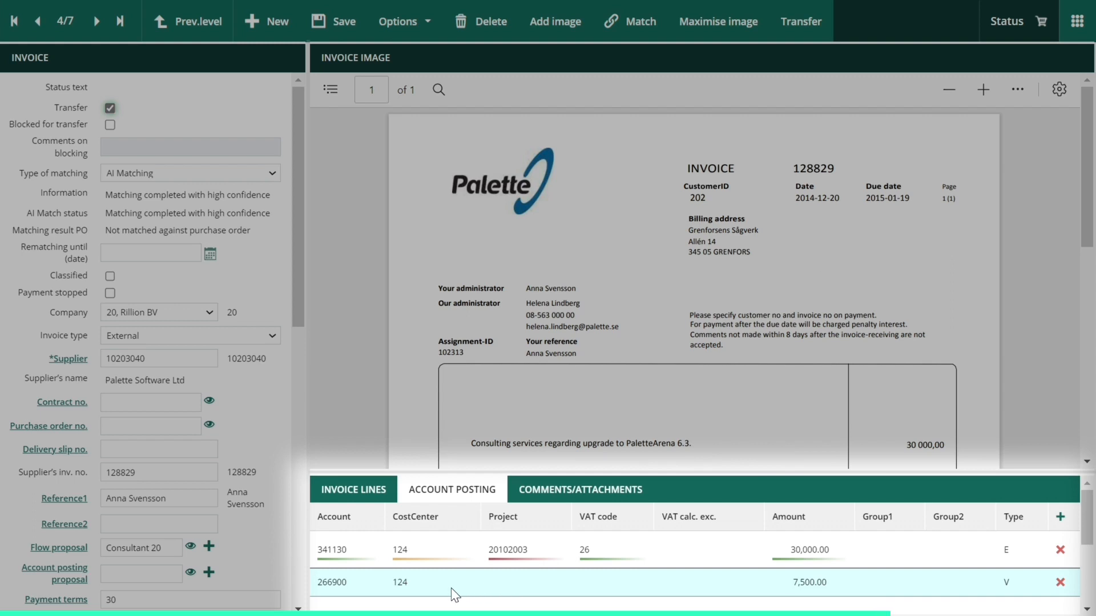
mouse_move(455, 594)
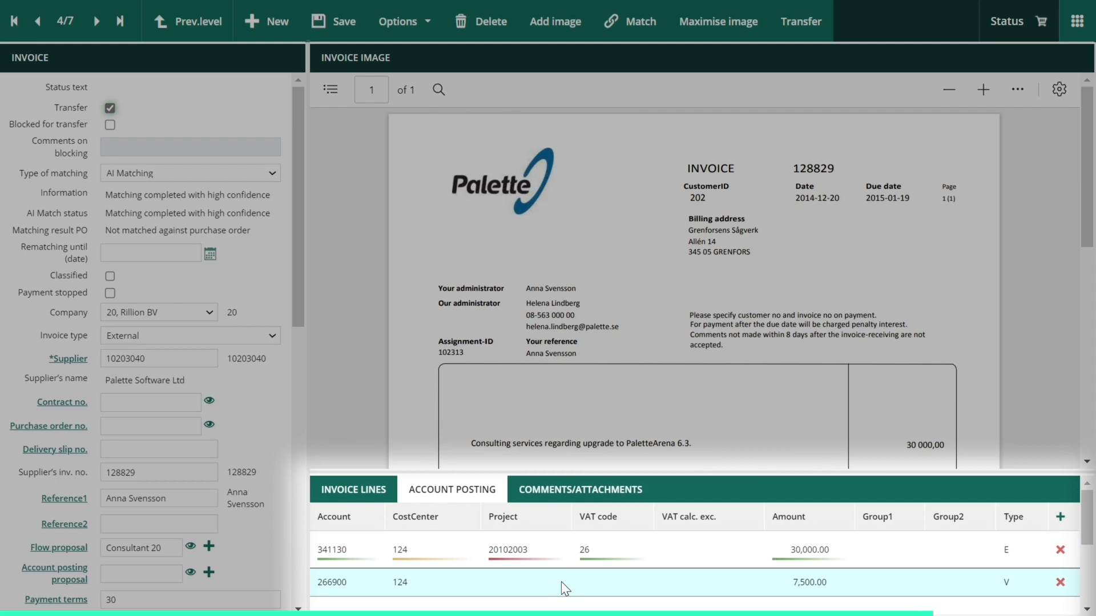
Step back two invoices to reach invoice 2 of 7, the Palette Software AB Konsult 1 invoice.
left_click(36, 21)
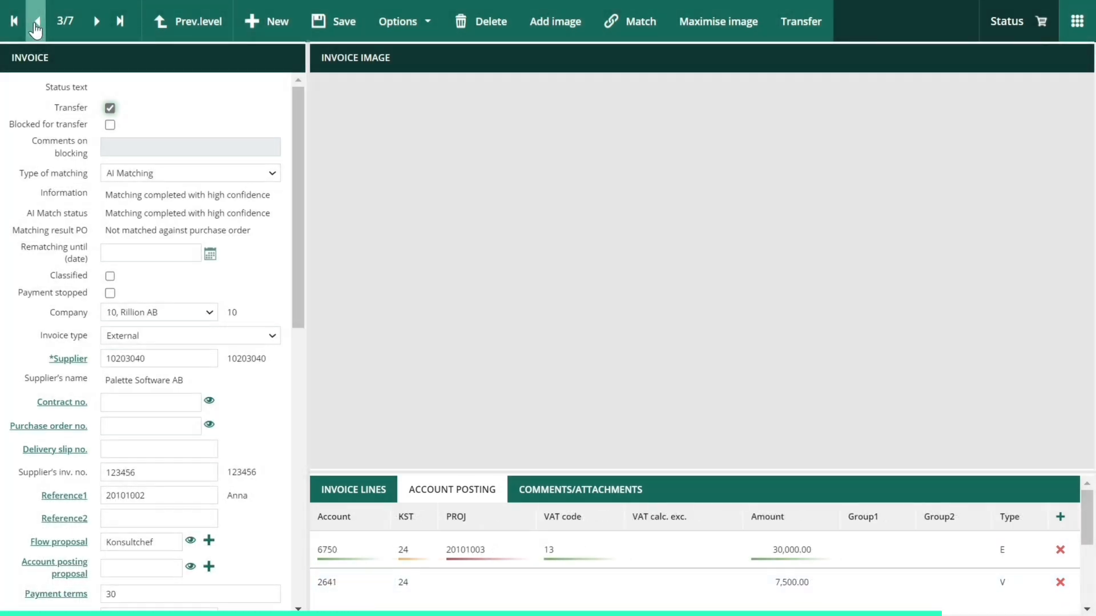
left_click(35, 21)
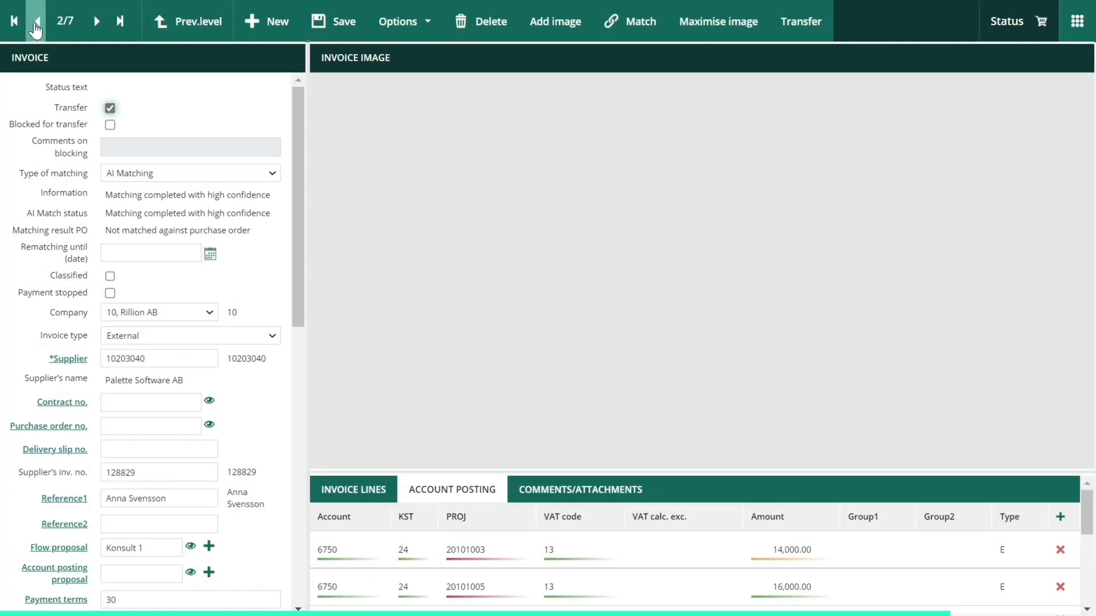